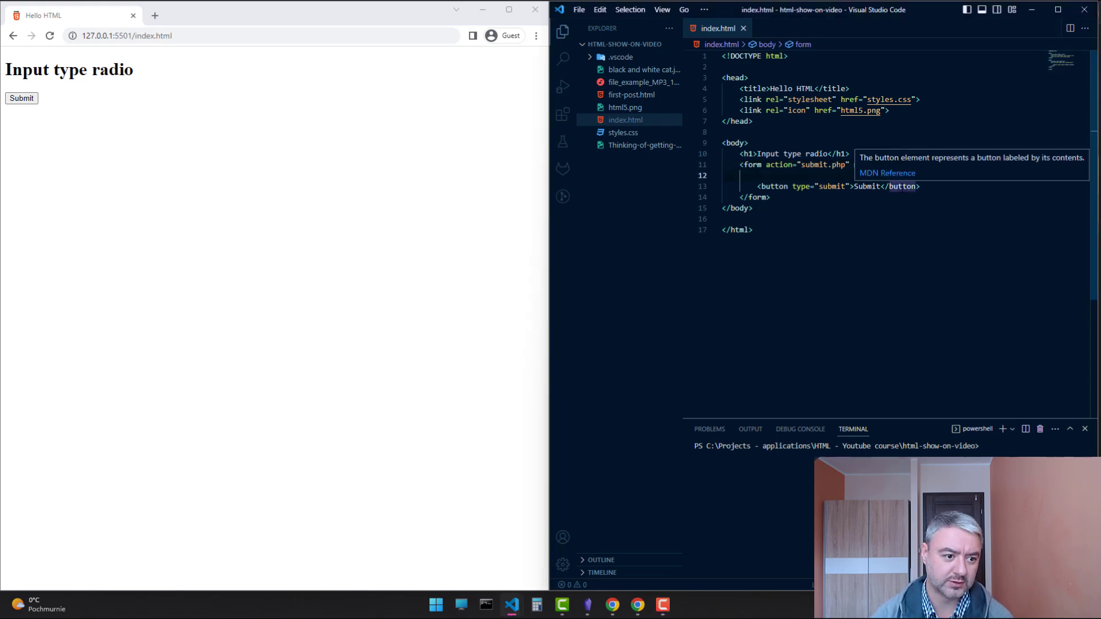
# - Add method="post" to the form and a label holding radio input name="fruit" value="apple" with text Apple
pyautogui.write('method="post">')
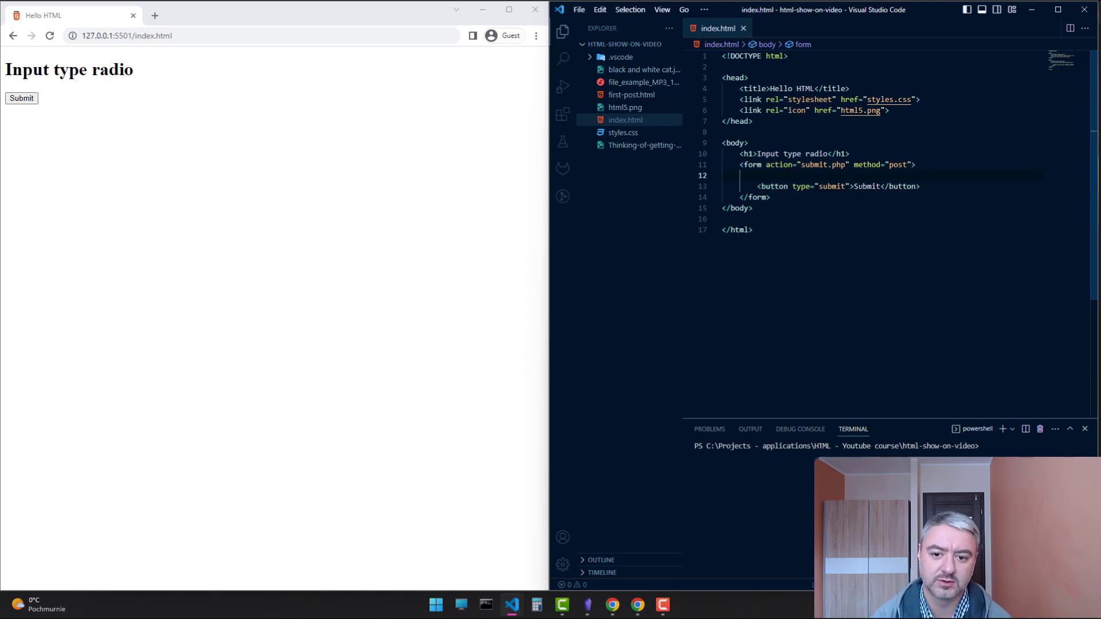
pyautogui.write('label>')
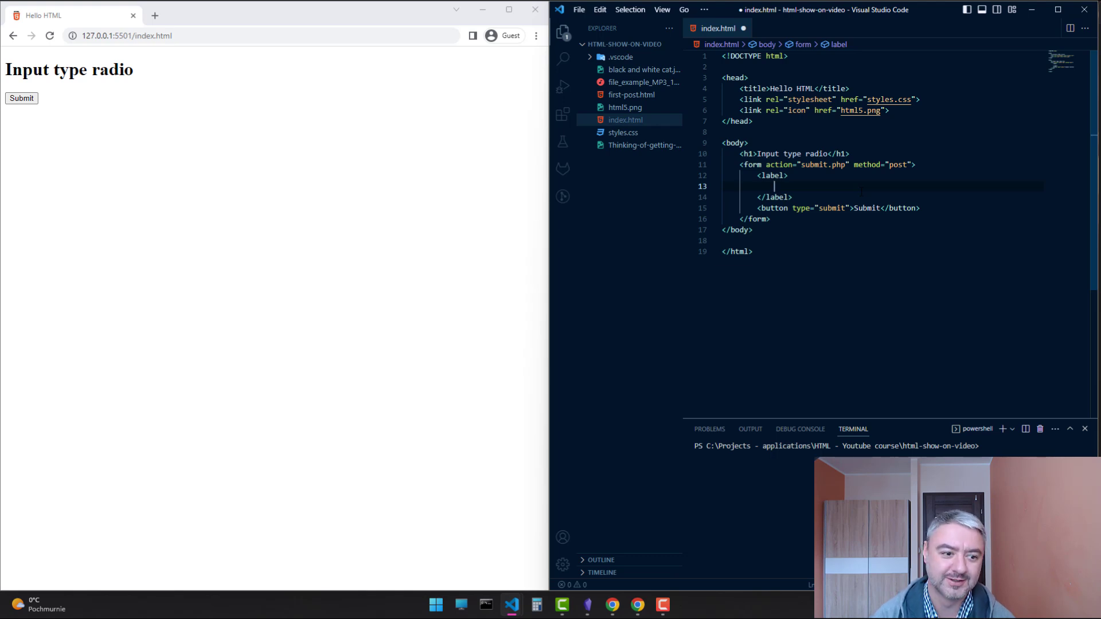
pyautogui.write('Apple')
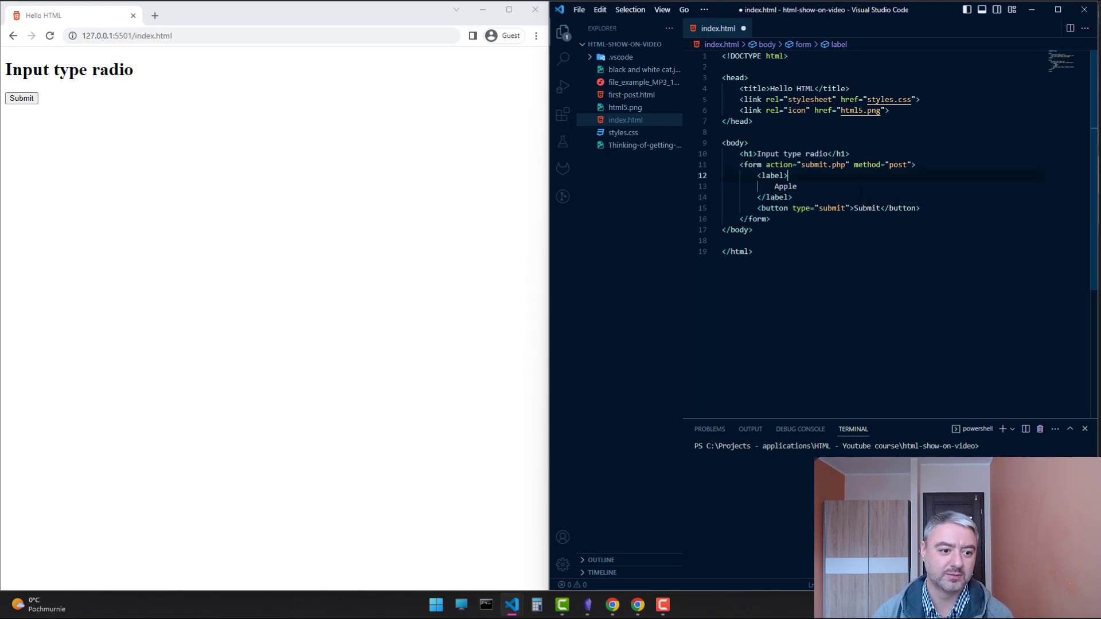
pyautogui.write('<')
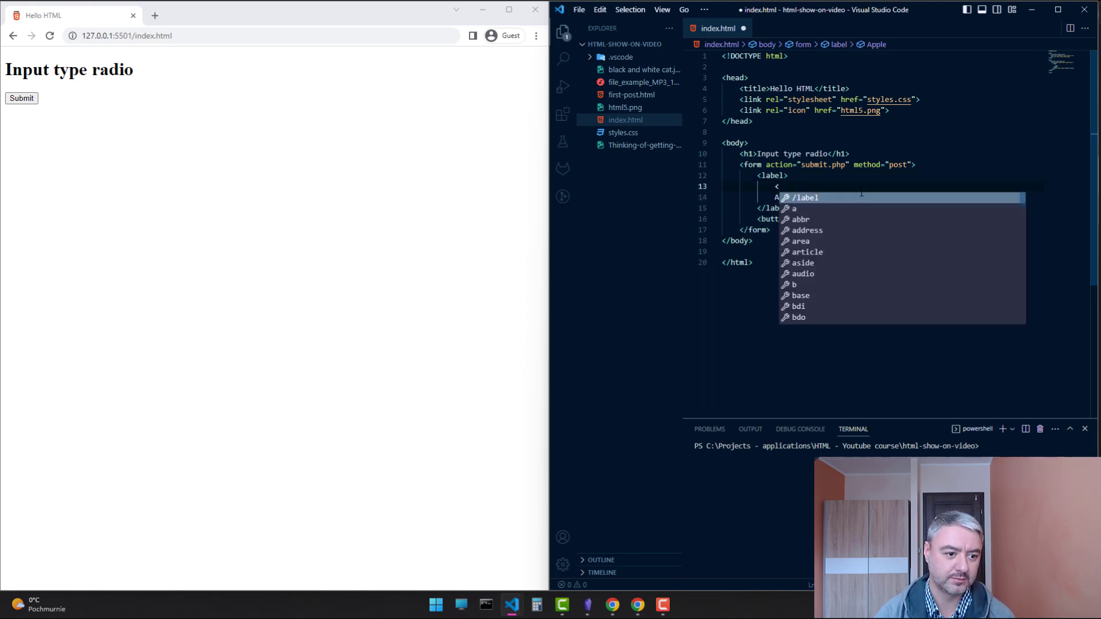
pyautogui.write('input >')
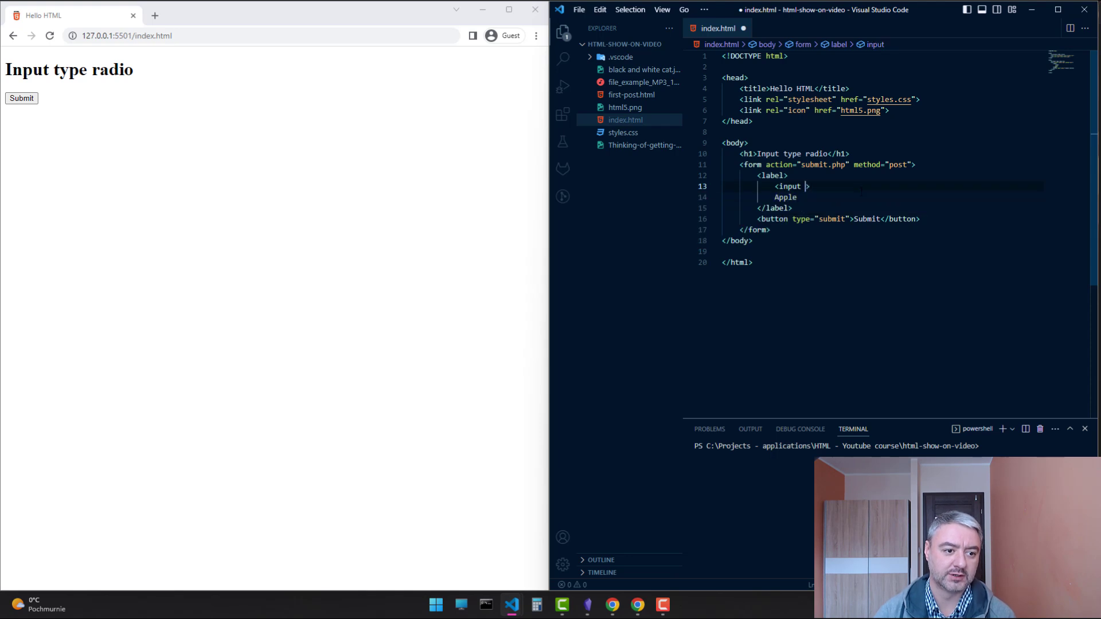
pyautogui.write('type="radi')
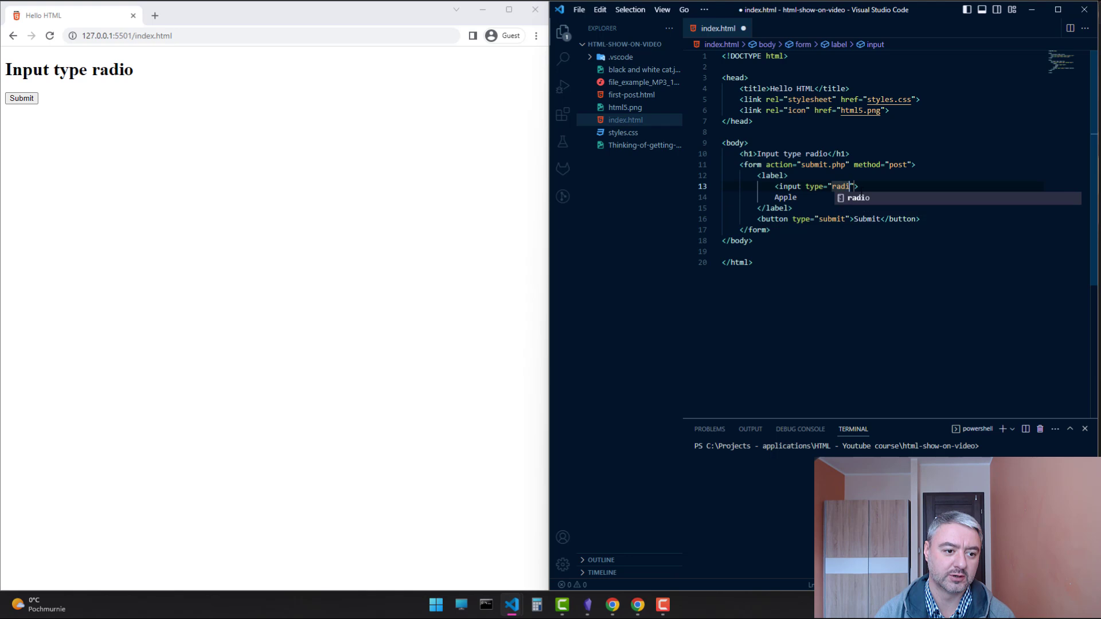
pyautogui.press('Tab')
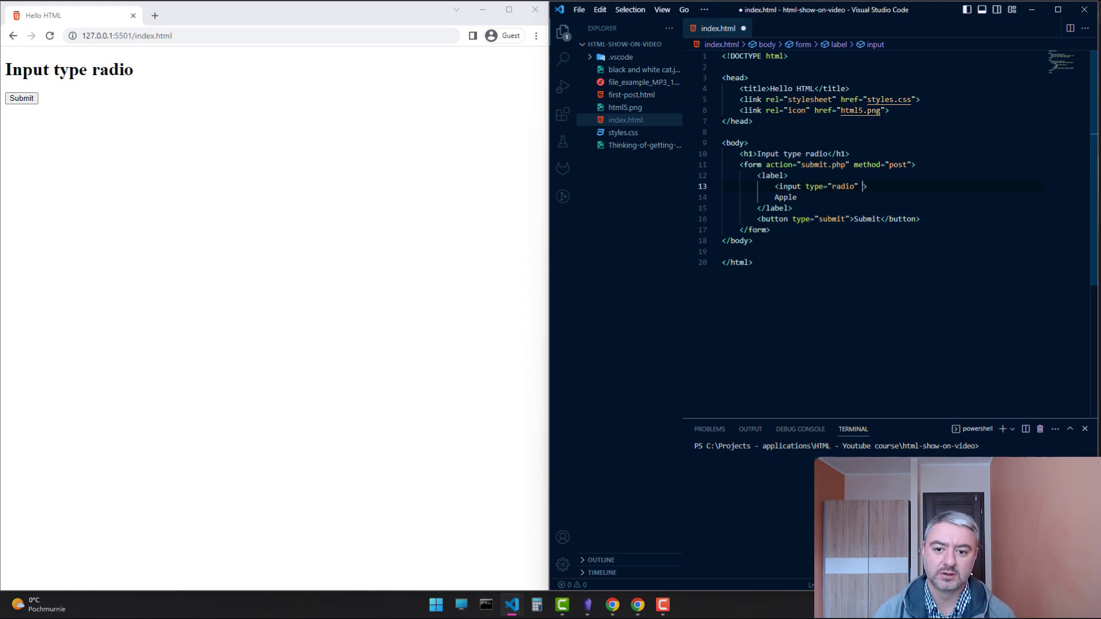
pyautogui.write('name="fr')
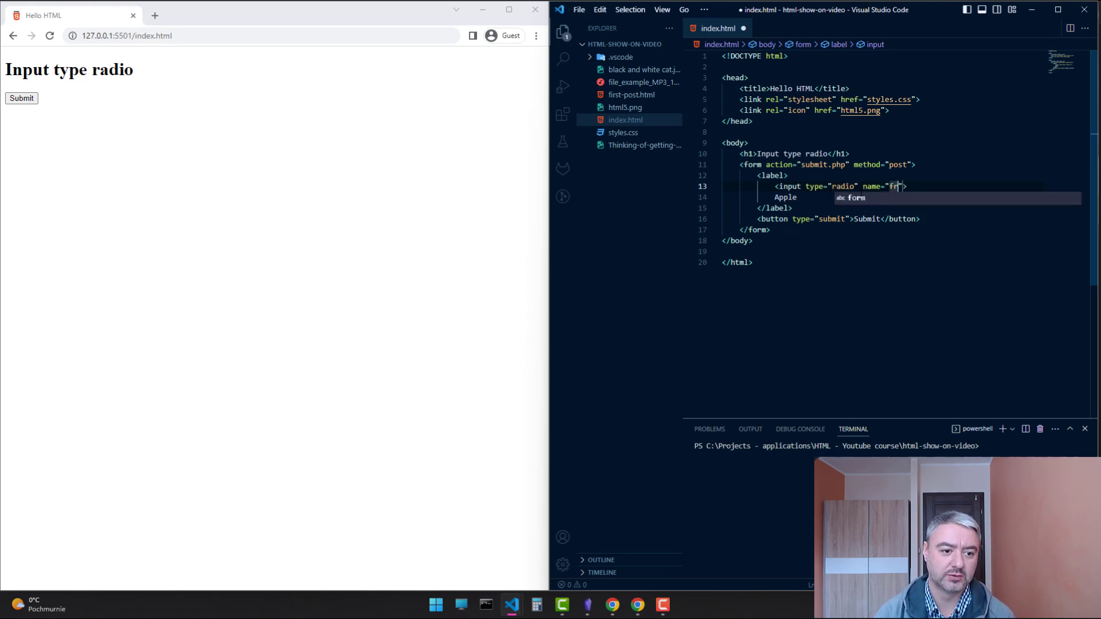
pyautogui.write('uit')
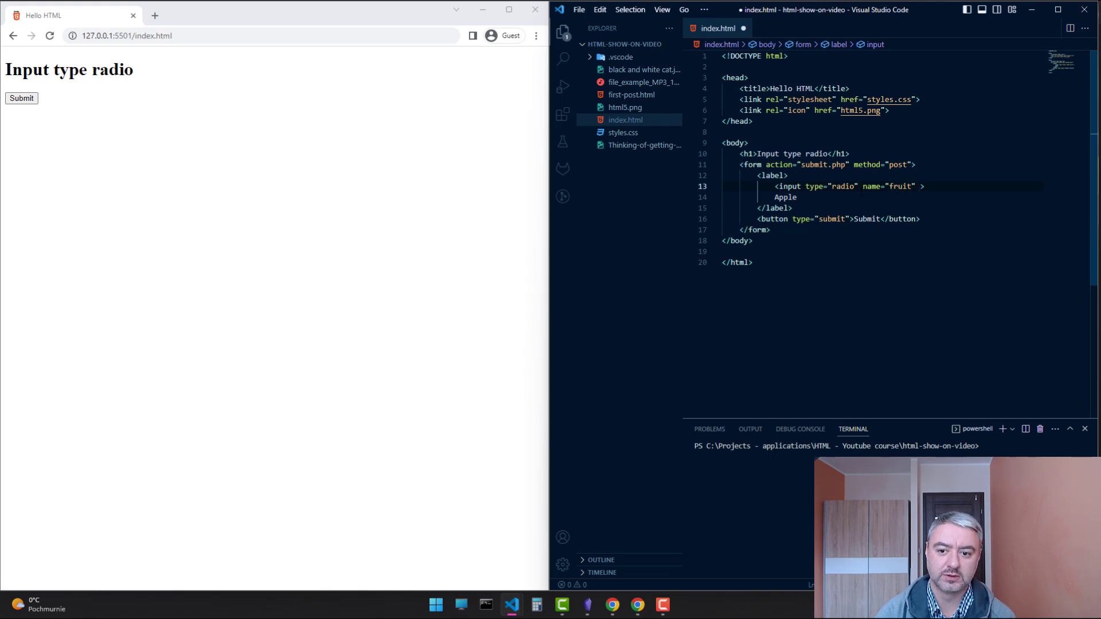
pyautogui.write('value="app"')
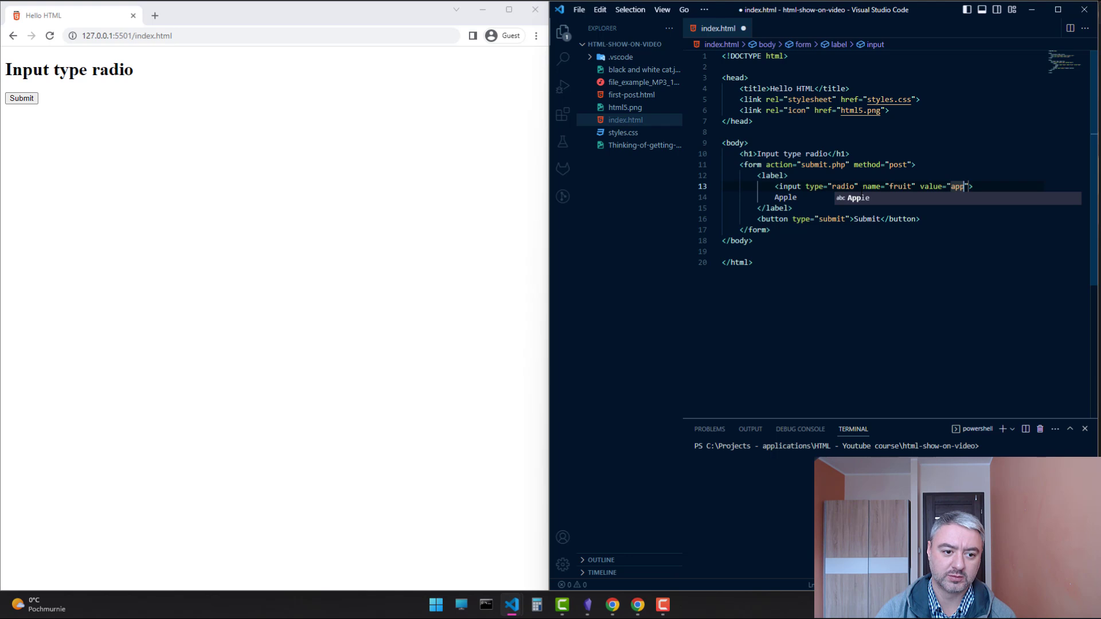
pyautogui.write('le')
pyautogui.write('<label></label>')
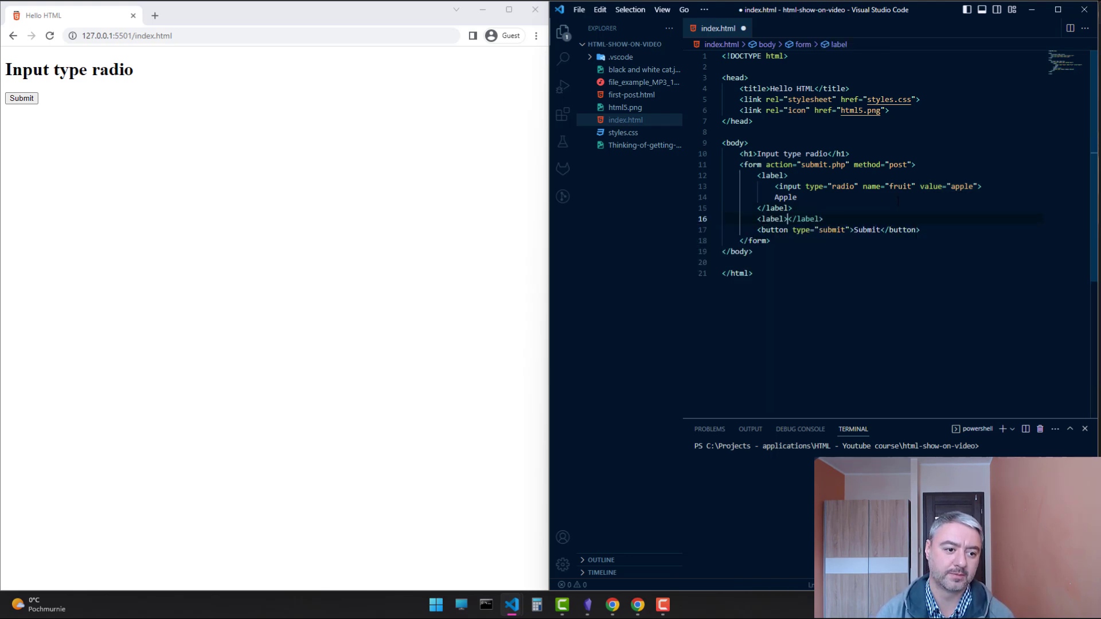
# - Add a Banana label with radio input name="fruit" value="banana" below the Apple one
pyautogui.press('Enter')
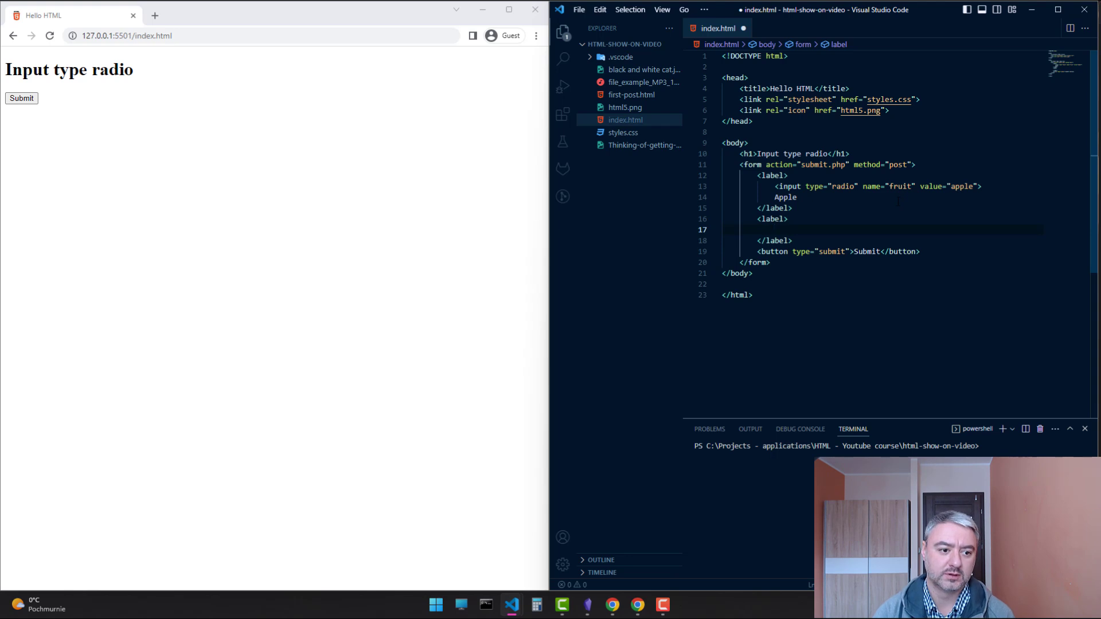
pyautogui.write('Bana')
pyautogui.write('<')
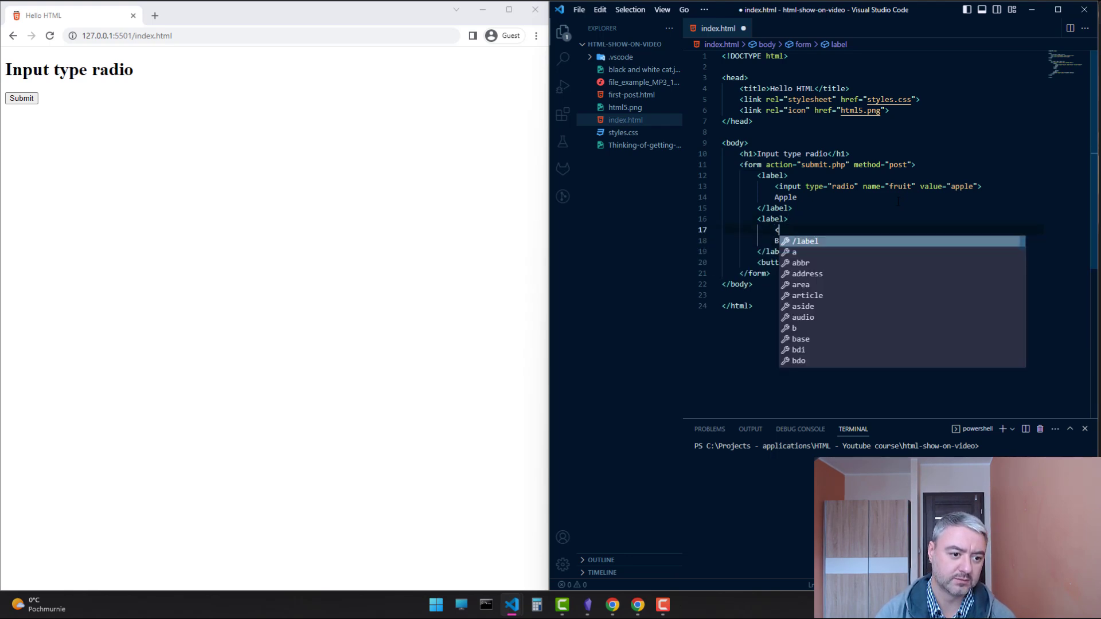
pyautogui.write('input>')
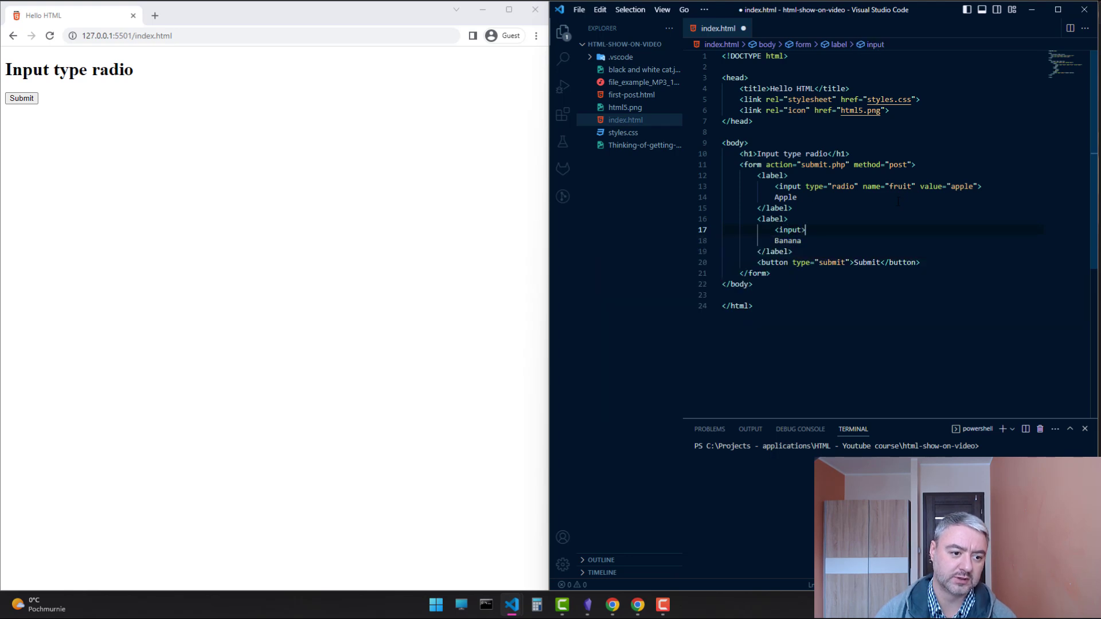
pyautogui.write('type="radio')
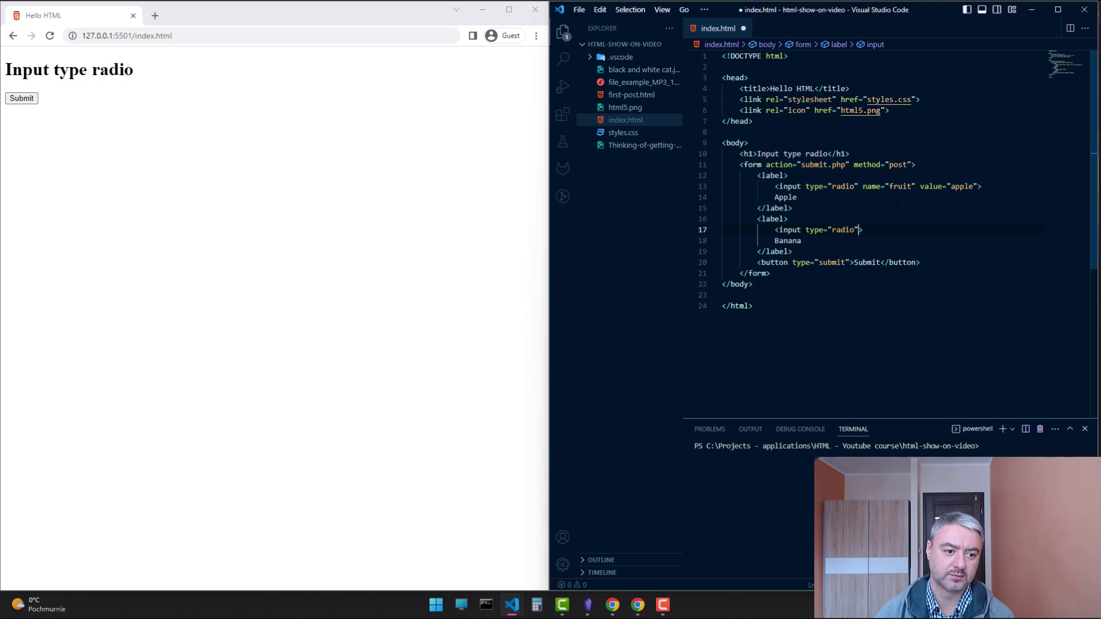
pyautogui.write('name="fruit')
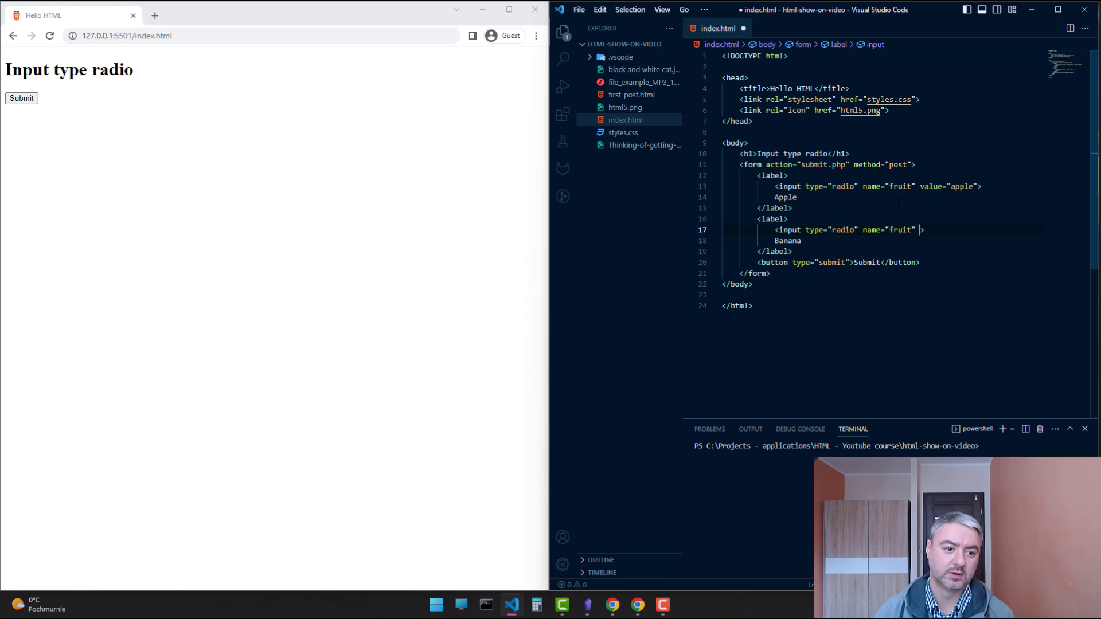
pyautogui.write('value="banana"')
pyautogui.write('<label>')
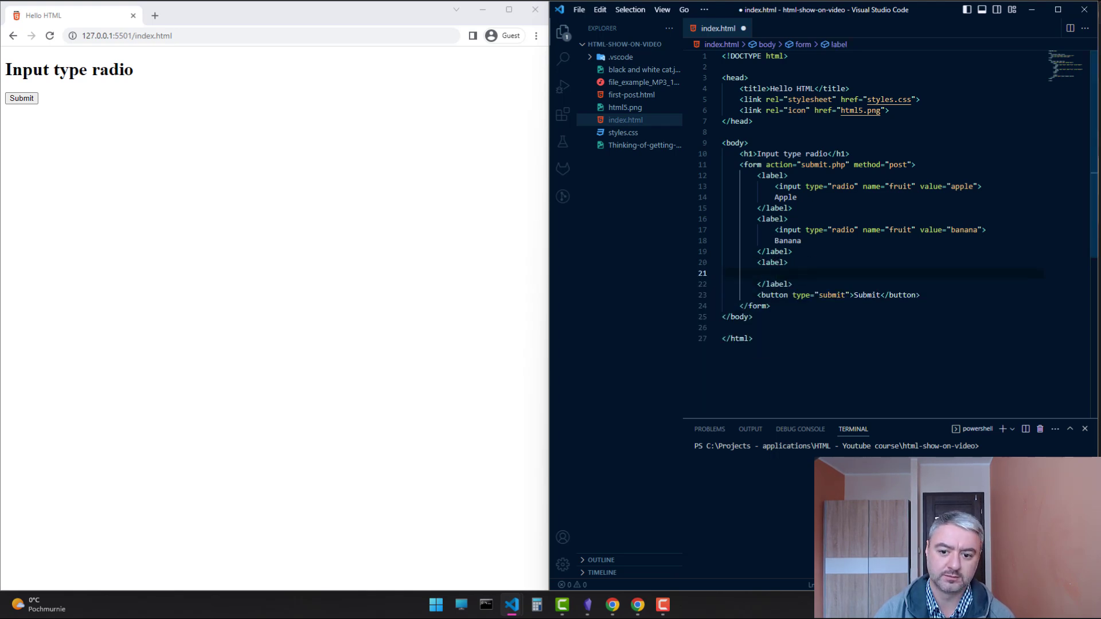
# - Add an Orange label with radio input name="fruit" value="orange" as the third option
pyautogui.write('Orange')
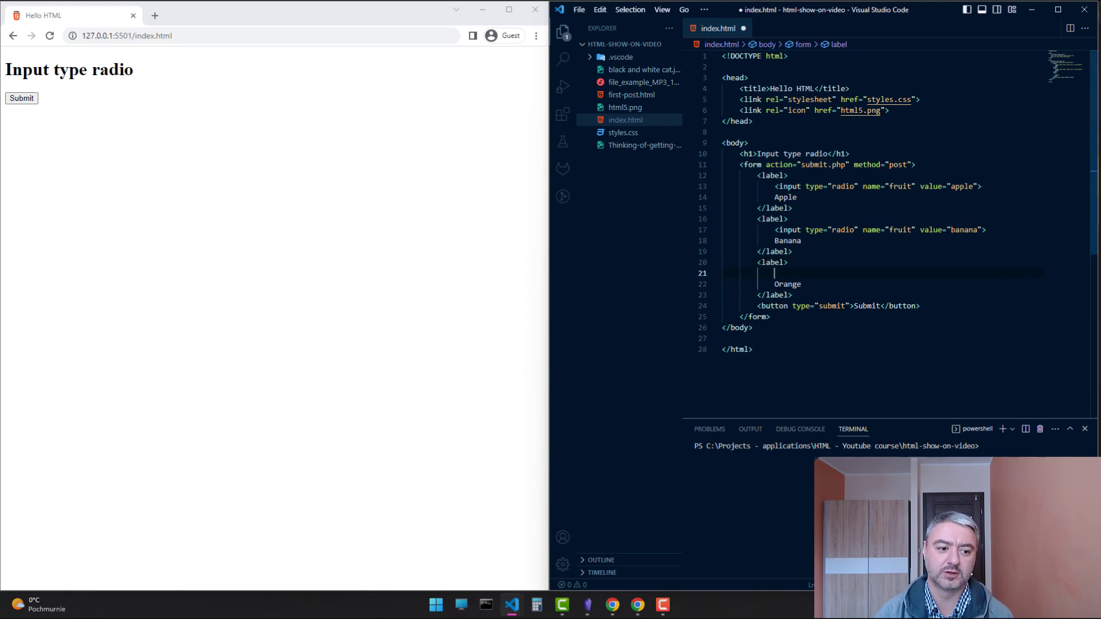
pyautogui.write('<input >')
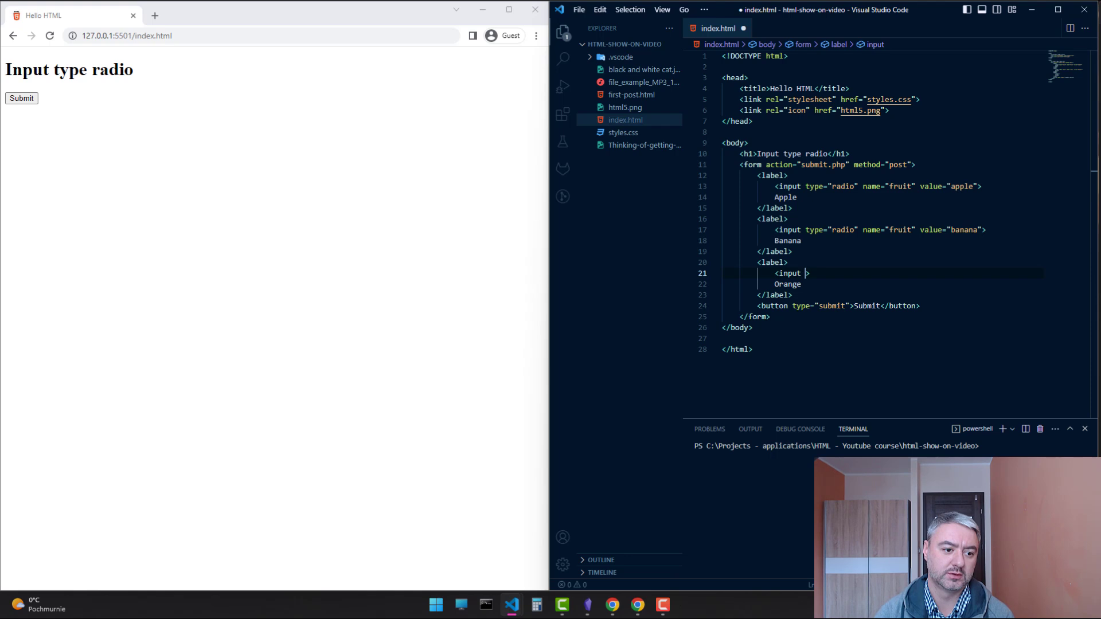
pyautogui.write('type="radio"')
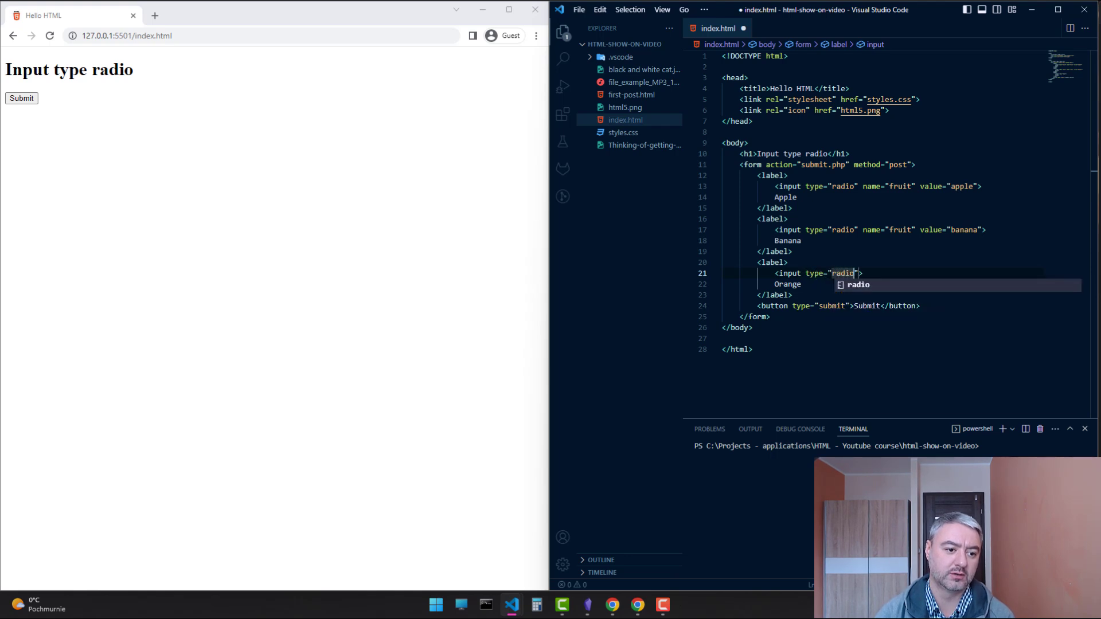
pyautogui.write('name=""')
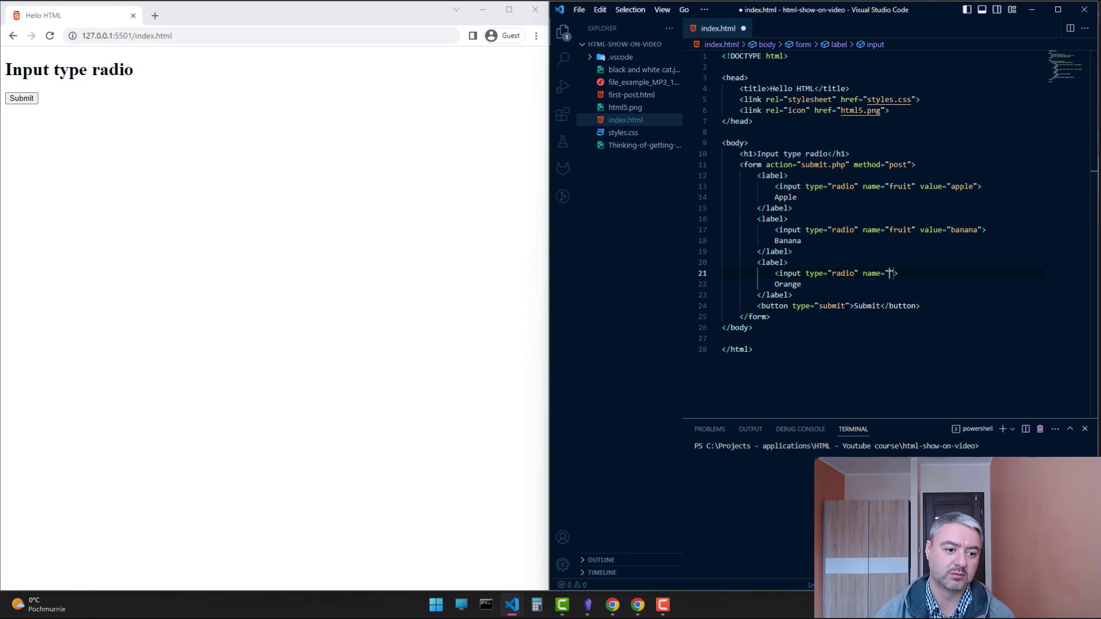
pyautogui.write('o')
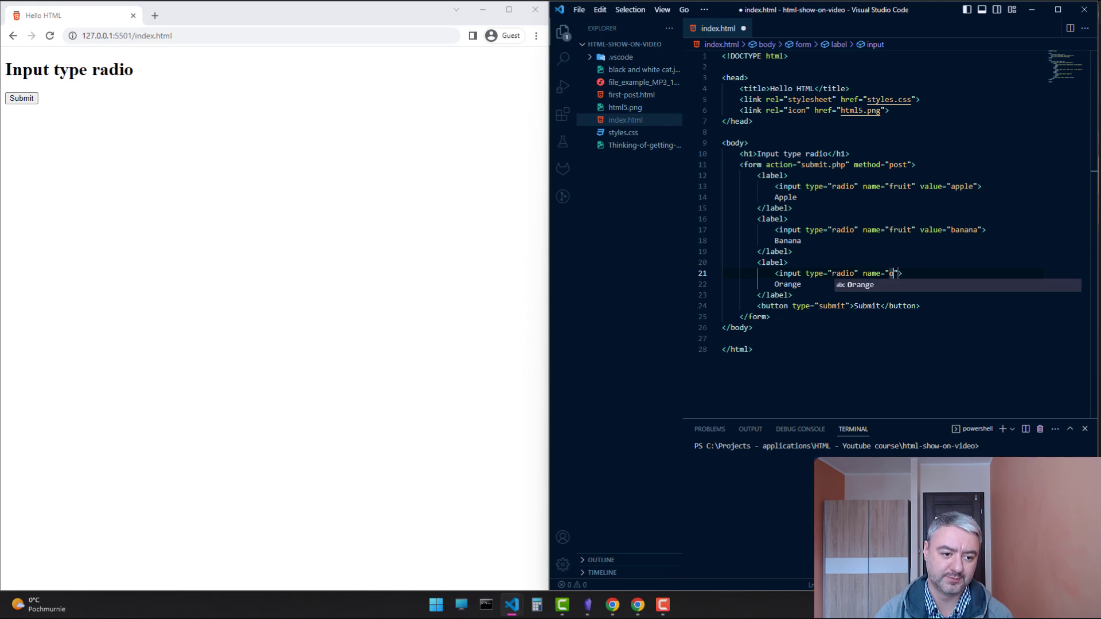
pyautogui.write('ruit" value="orange')
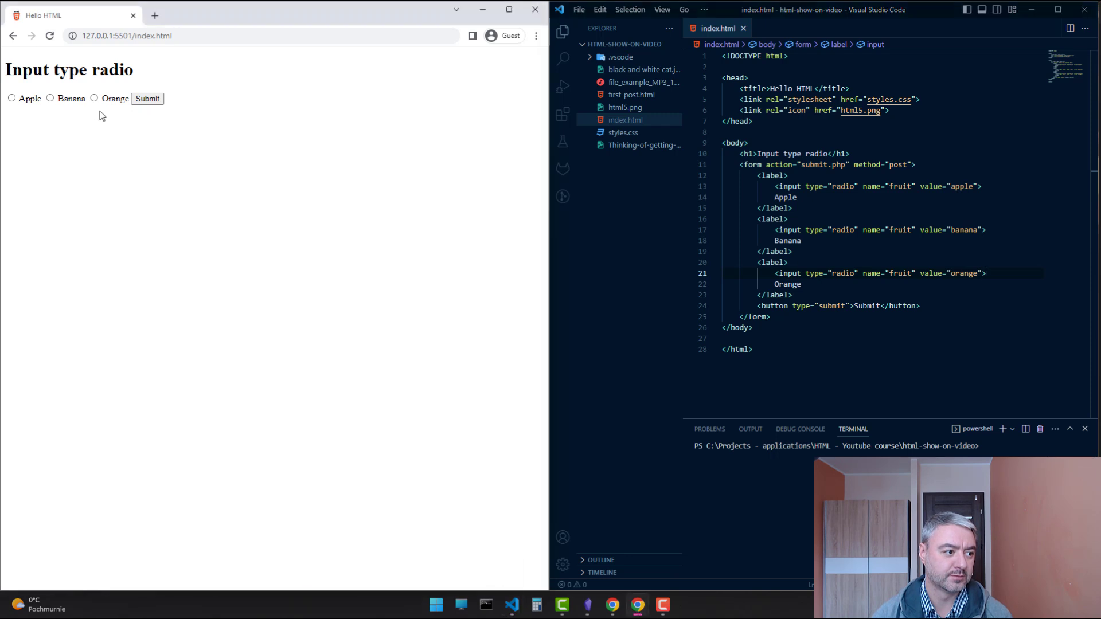
pyautogui.moveTo(11, 99)
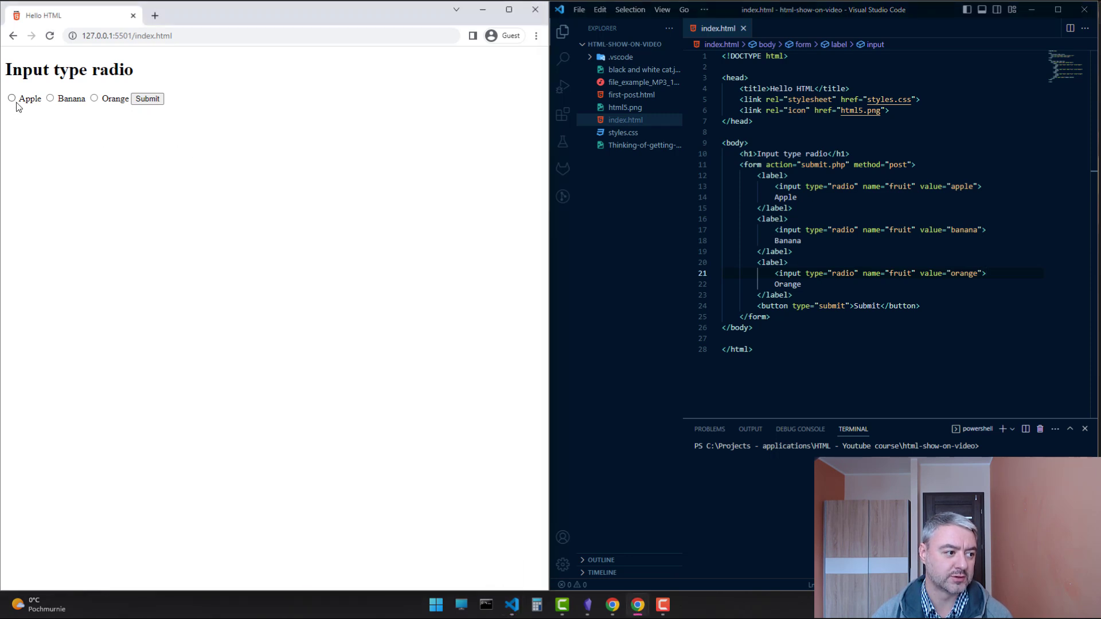
# - Pick Apple, Banana, Orange in turn, then Apple again, leaving only Apple marked
pyautogui.click(49, 99)
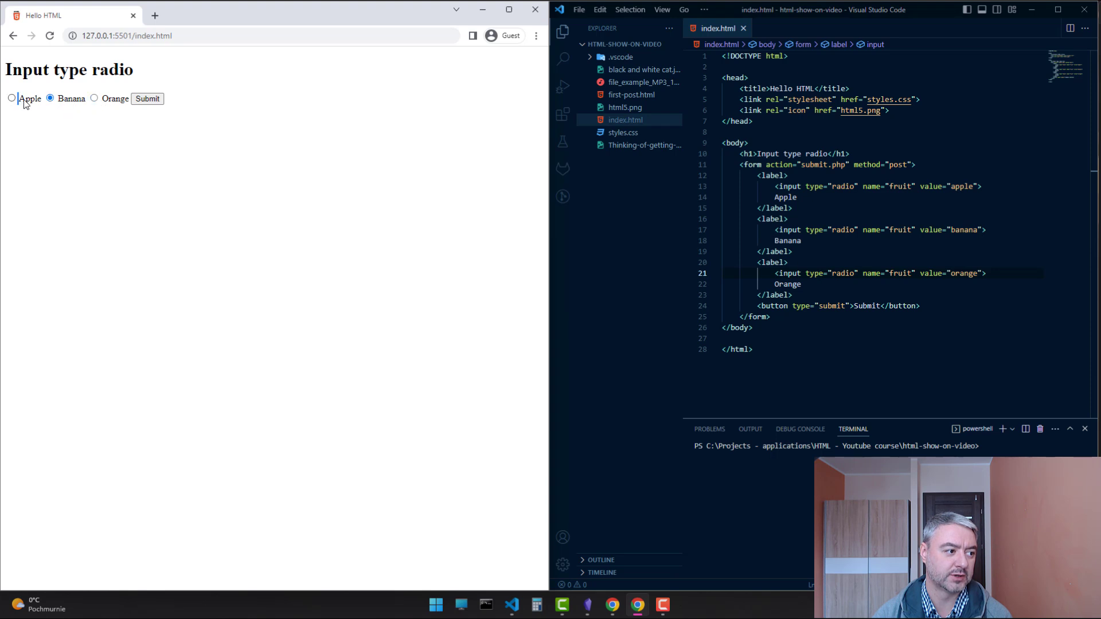
pyautogui.click(50, 98)
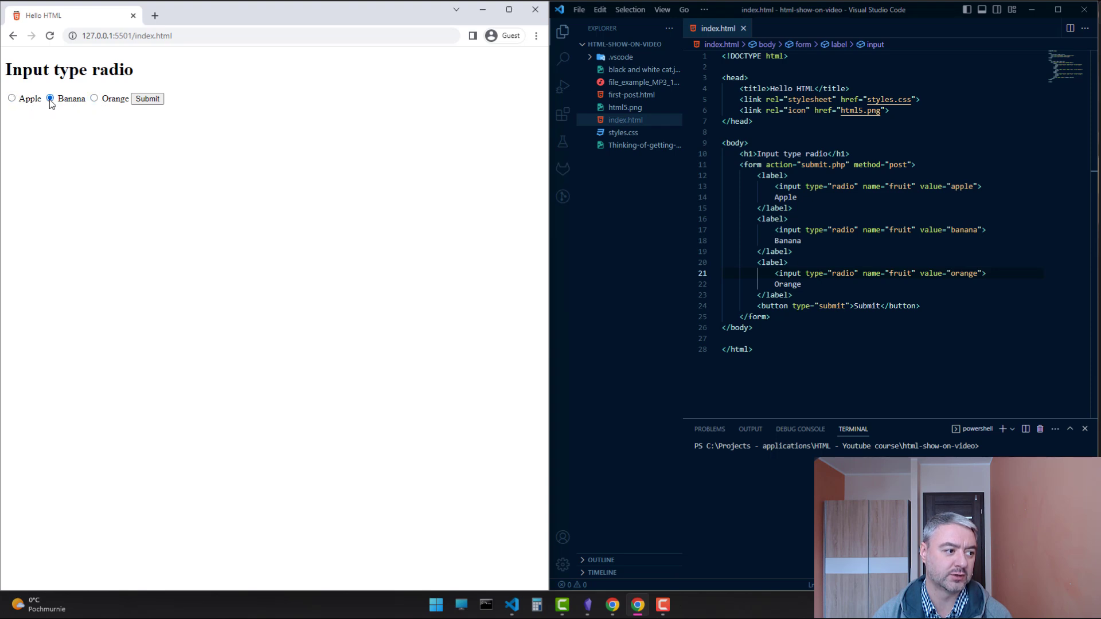
pyautogui.click(94, 99)
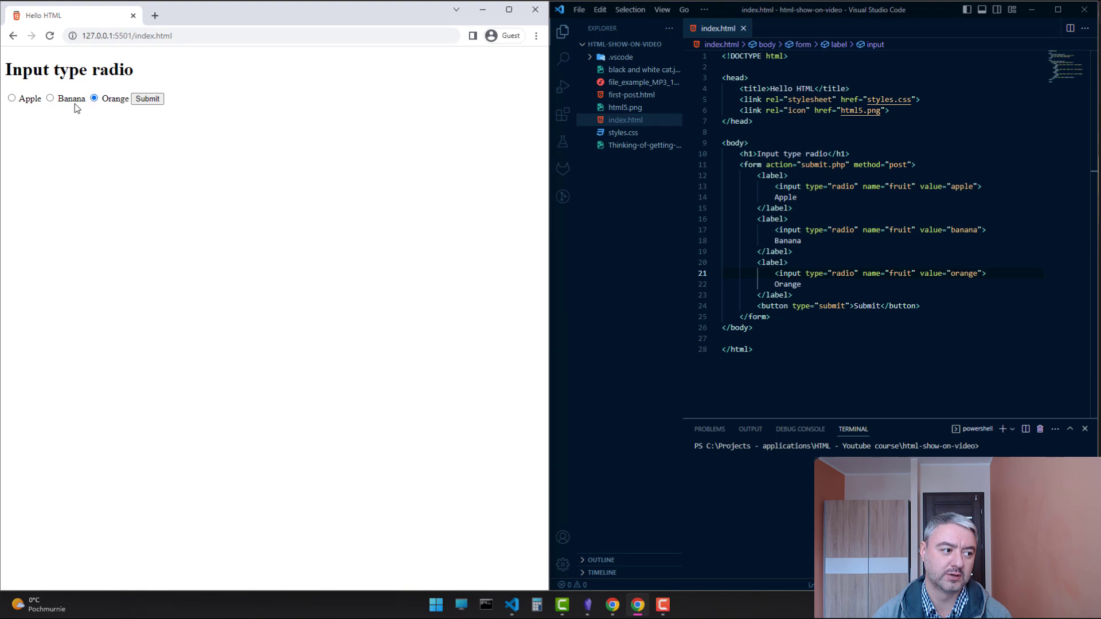
pyautogui.click(11, 98)
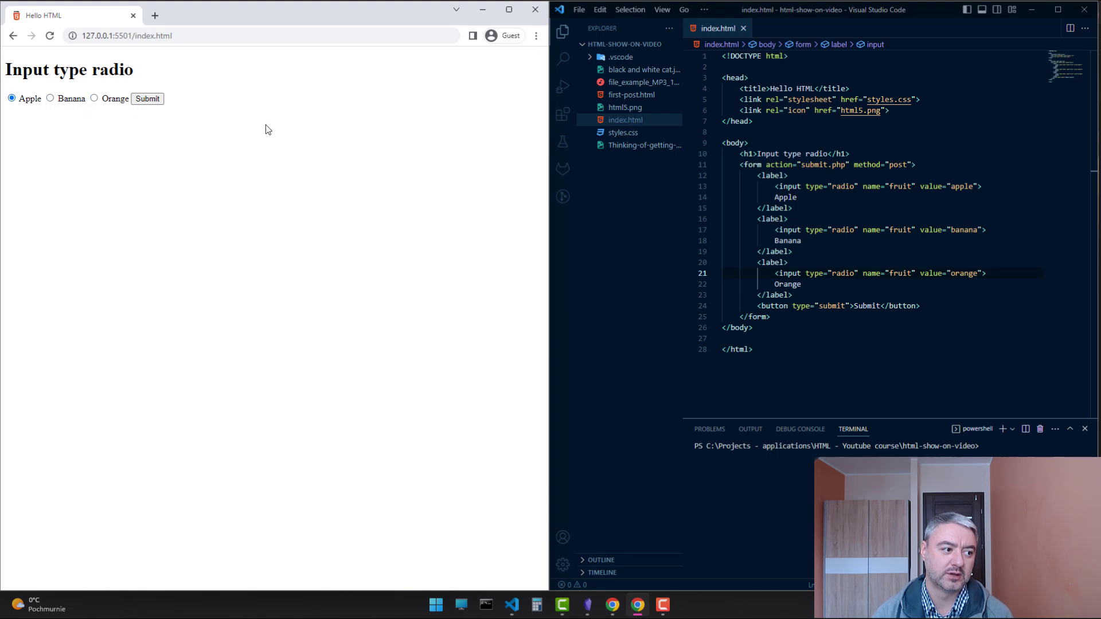
pyautogui.moveTo(261, 130)
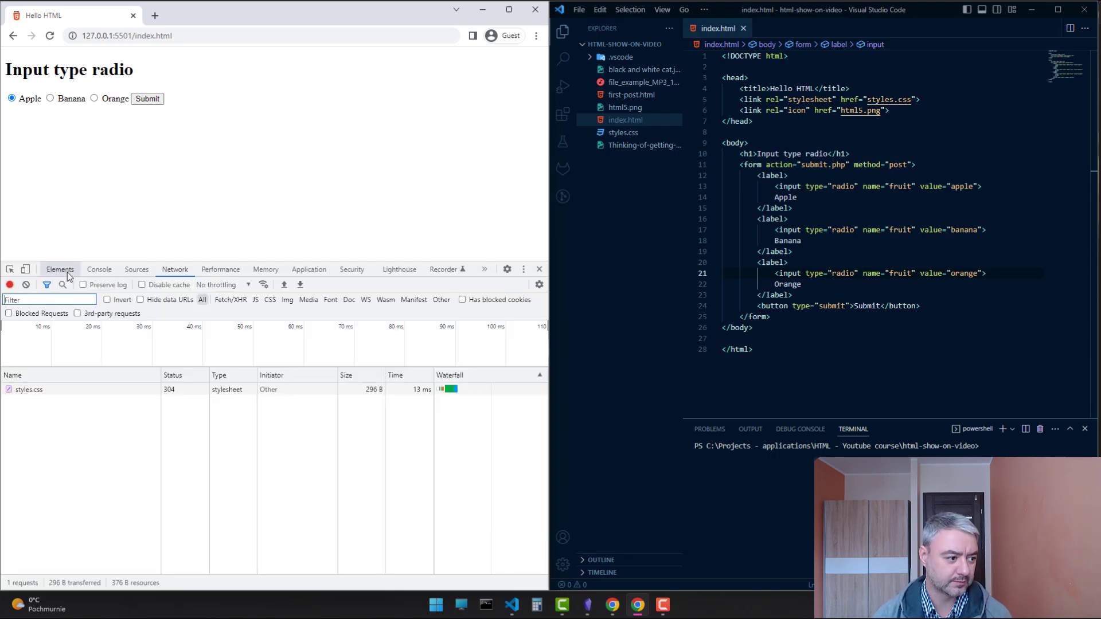
# - Submit with Apple chosen and view submit.php's payload showing fruit: apple in DevTools Network
pyautogui.click(59, 268)
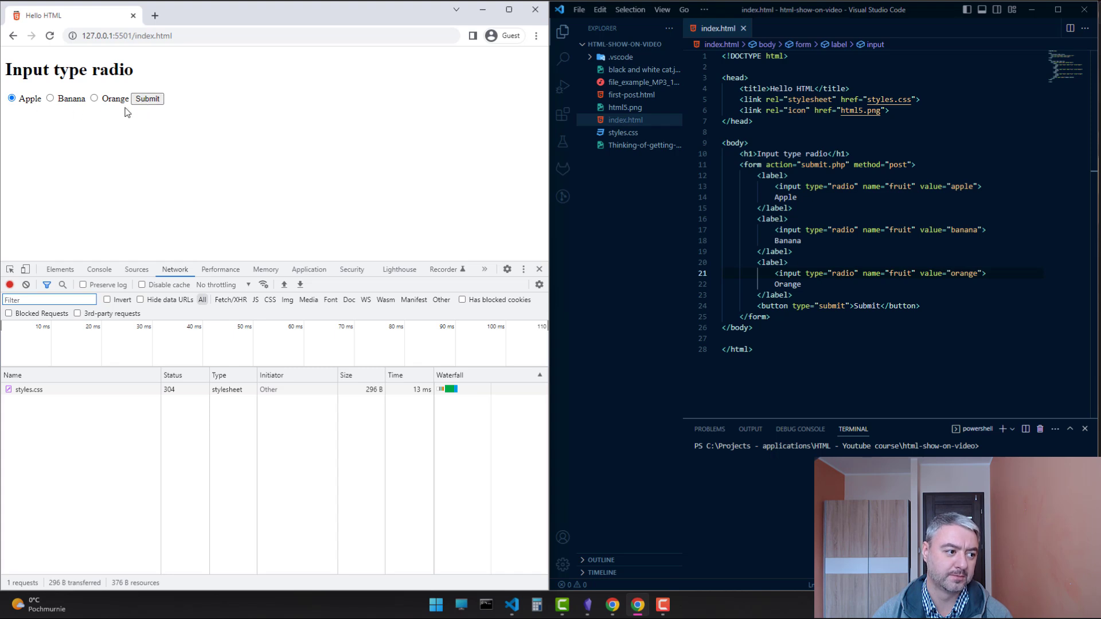
pyautogui.moveTo(115, 116)
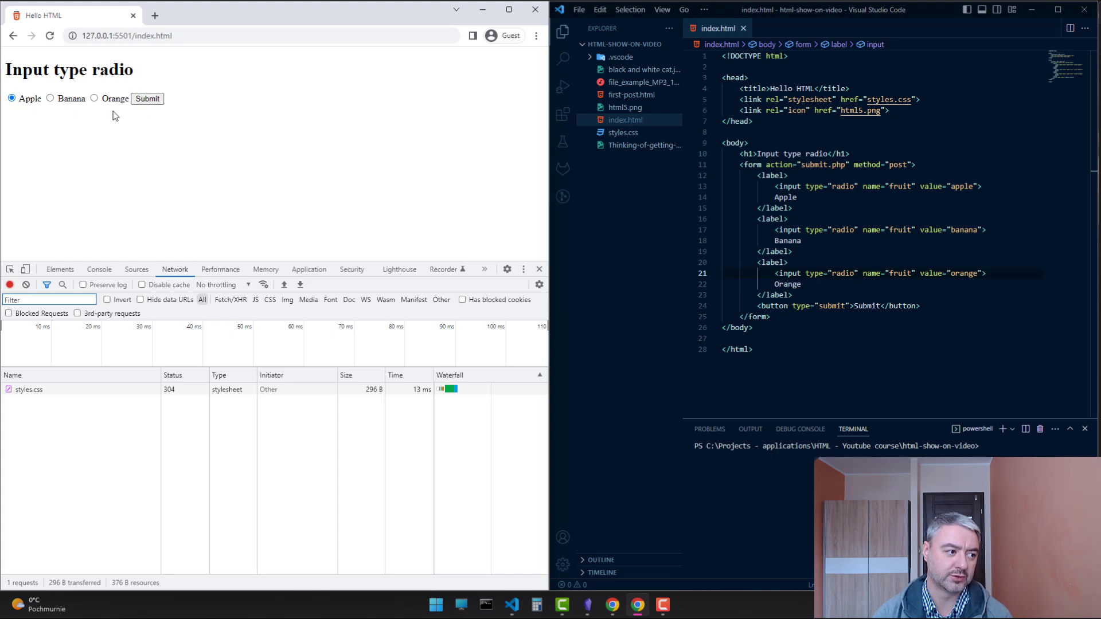
pyautogui.click(148, 99)
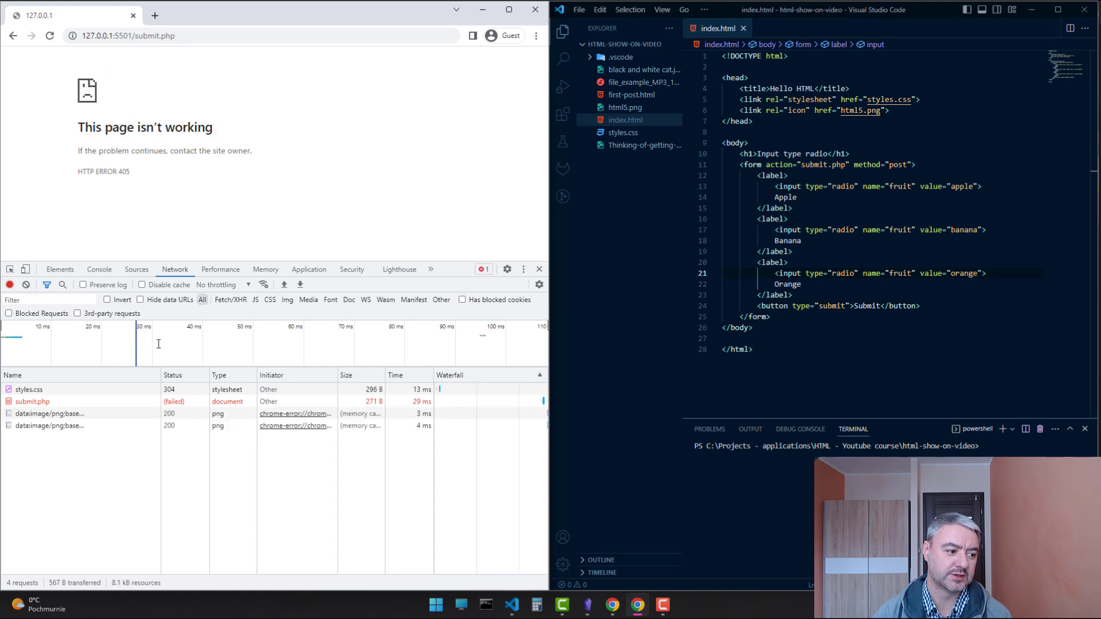
pyautogui.click(32, 401)
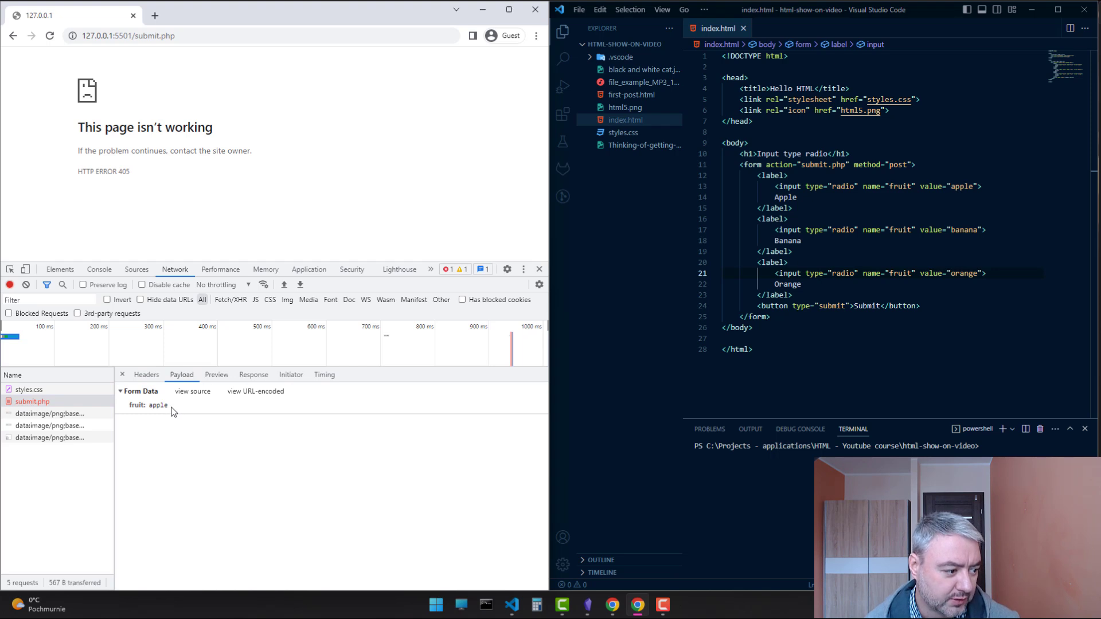
pyautogui.click(148, 405)
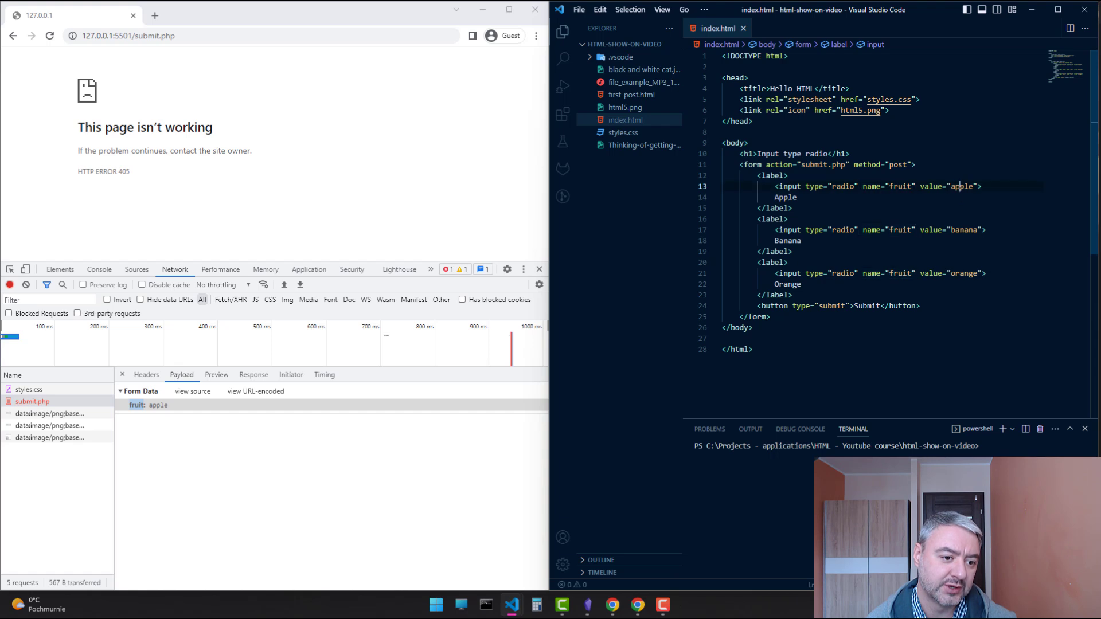
pyautogui.moveTo(319, 211)
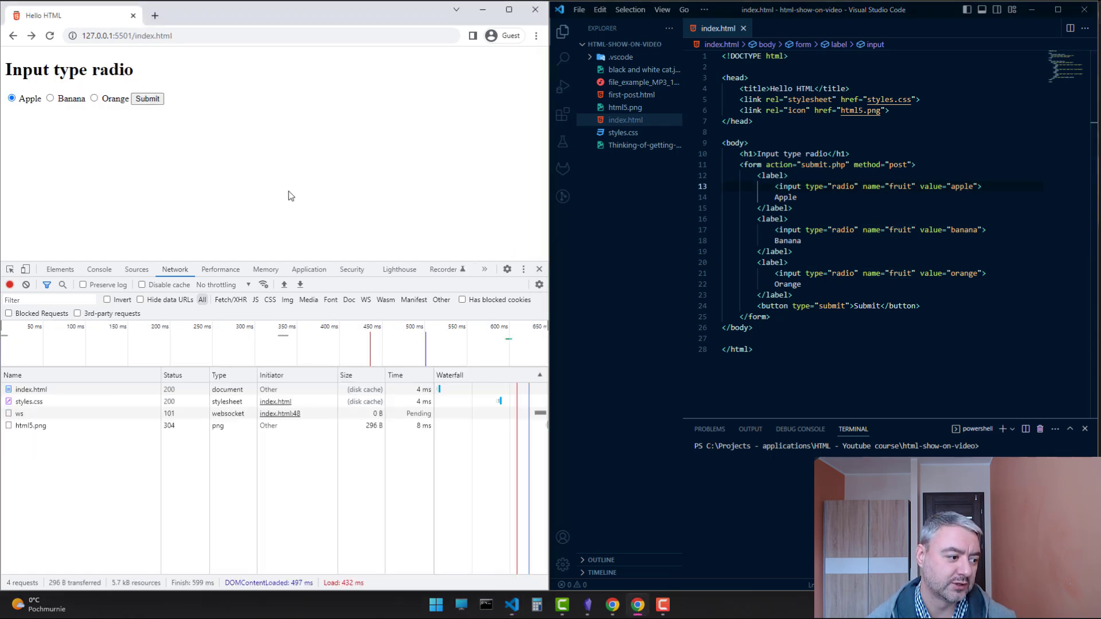
# - Clear the network log, resubmit with Banana chosen and view payload fruit: banana
pyautogui.click(26, 284)
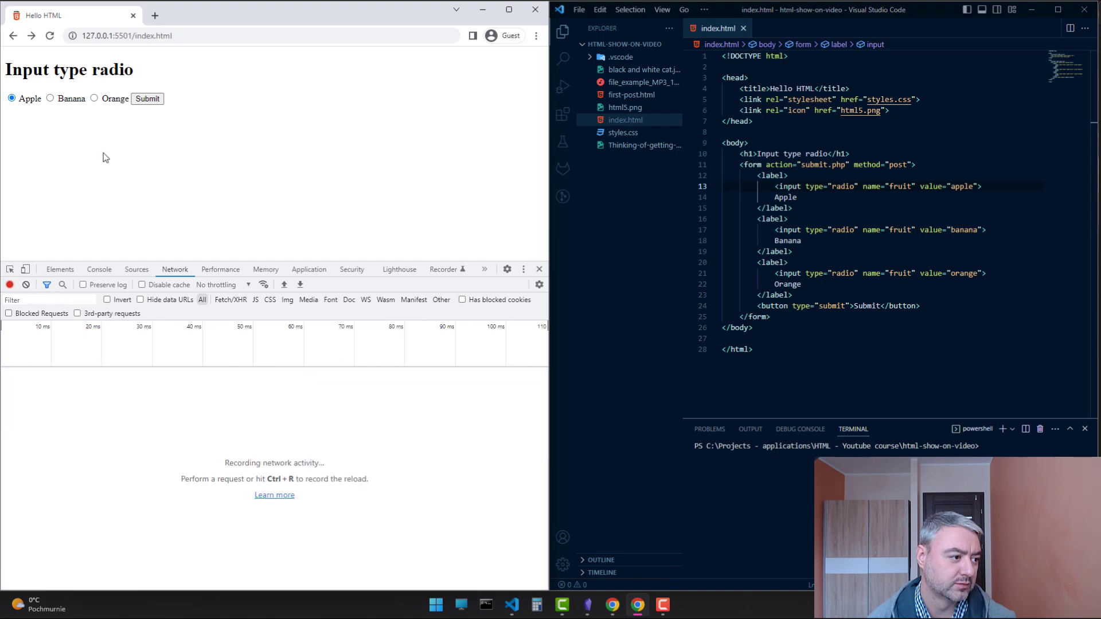
pyautogui.click(49, 99)
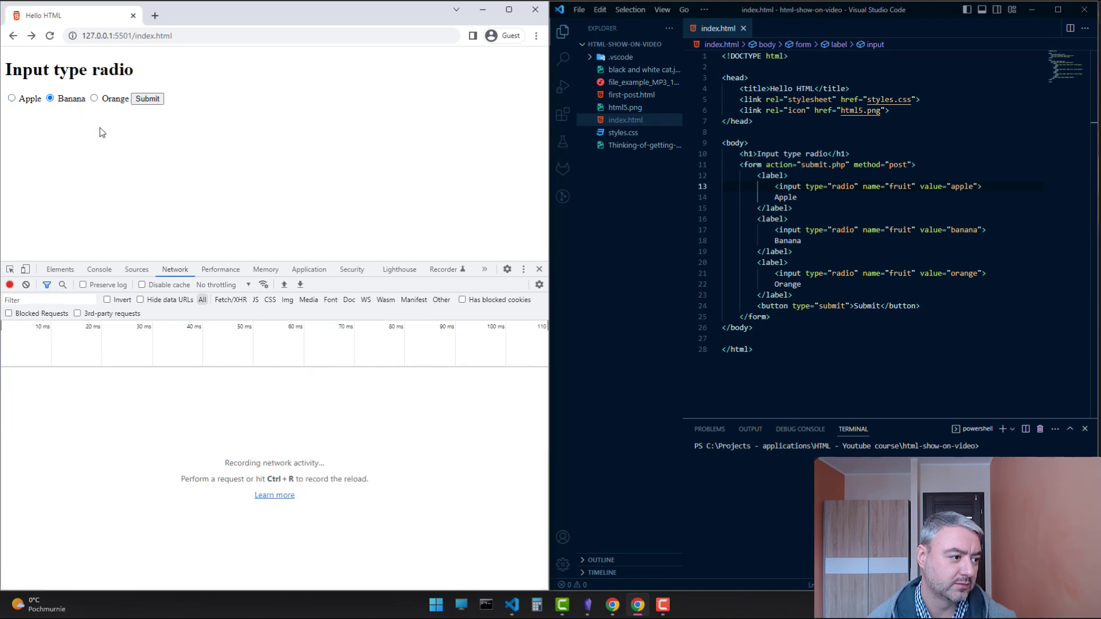
pyautogui.click(147, 99)
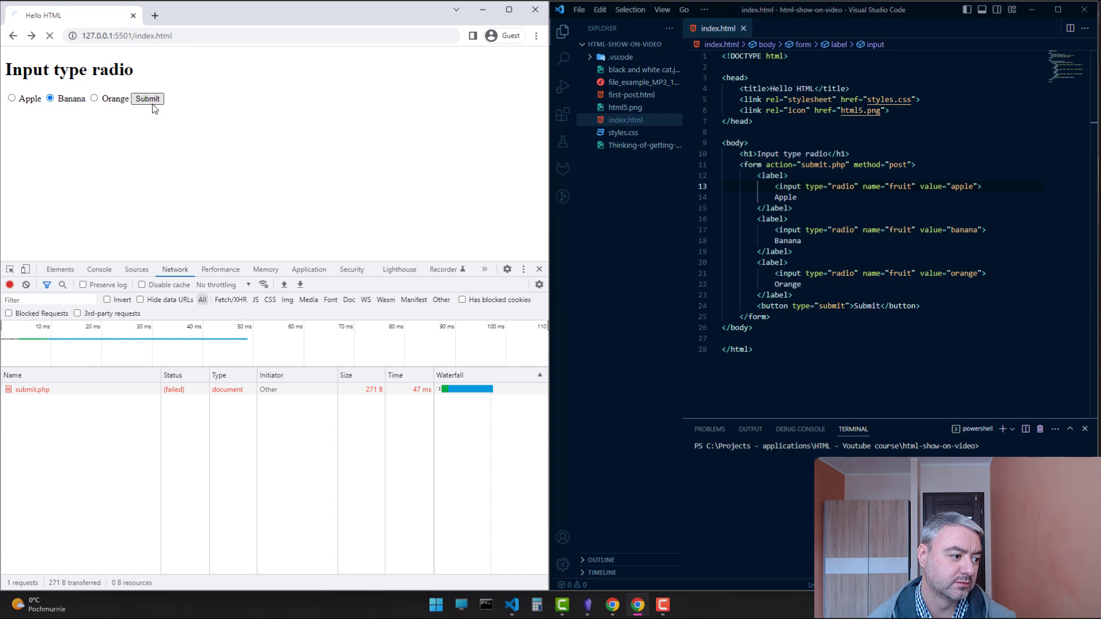
pyautogui.click(146, 99)
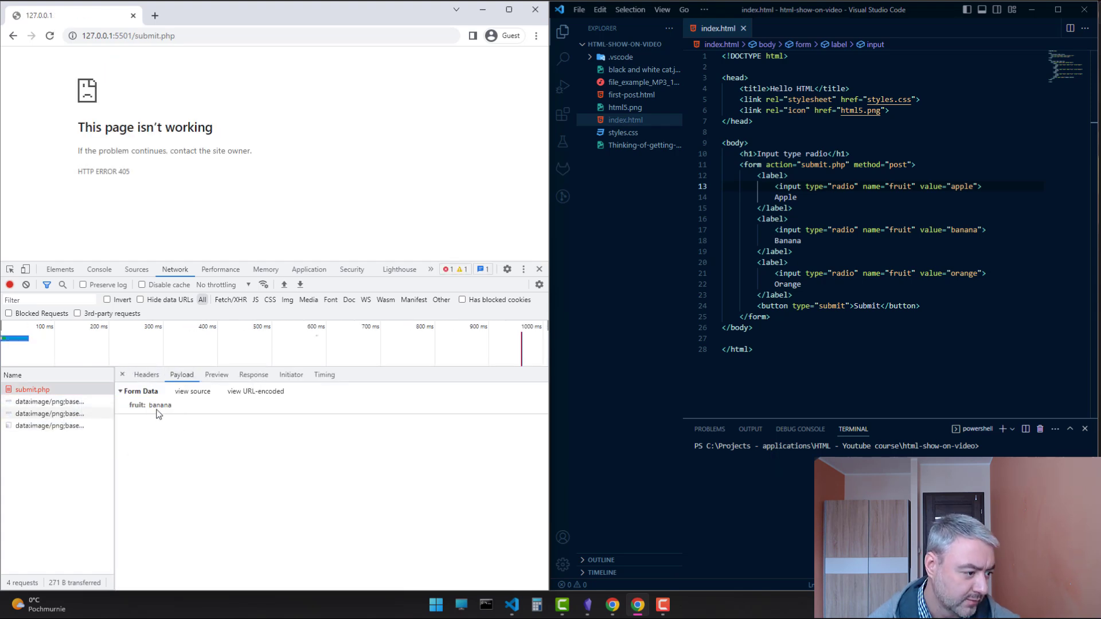
pyautogui.click(151, 404)
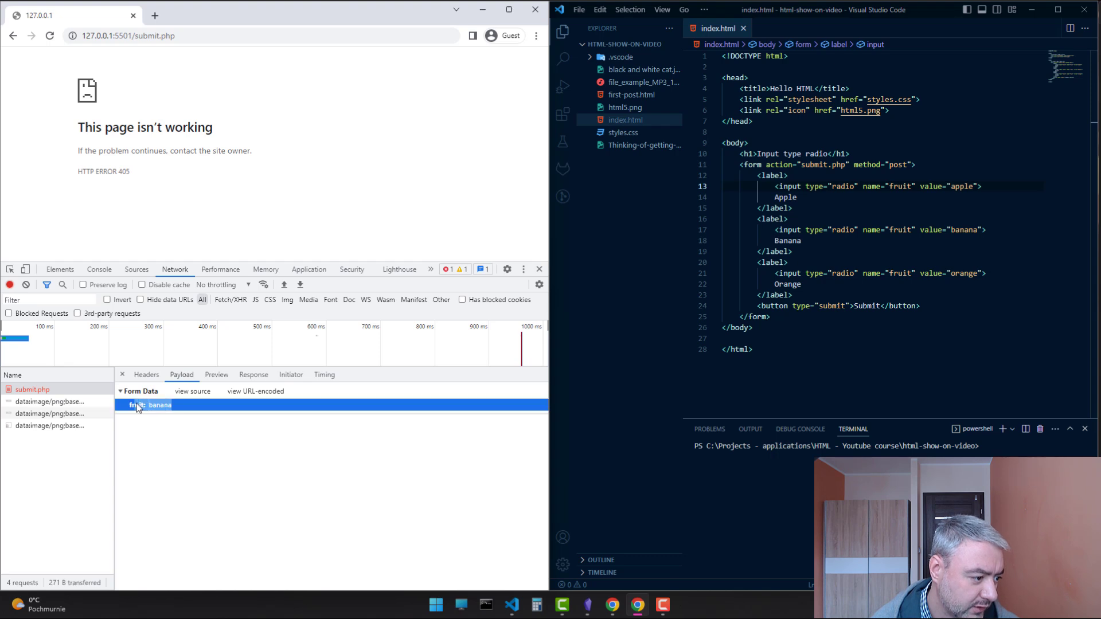